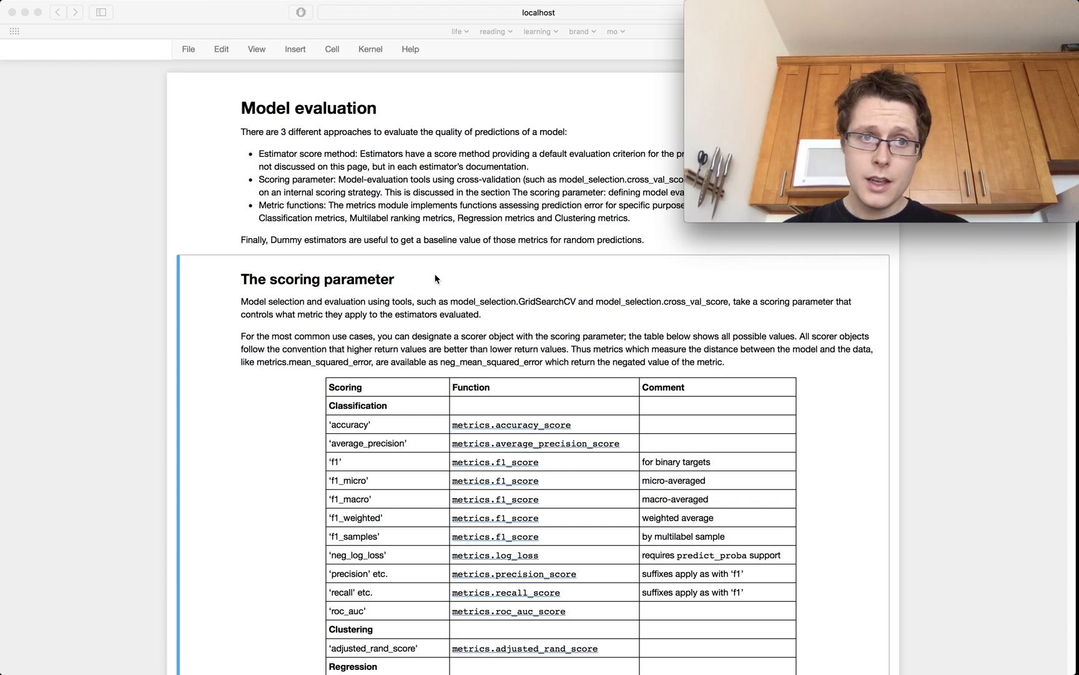
# Run the cross_val_score cell, showing three negative log-loss scores and the 'wrong_choice' ValueError
pyautogui.scroll(-3)
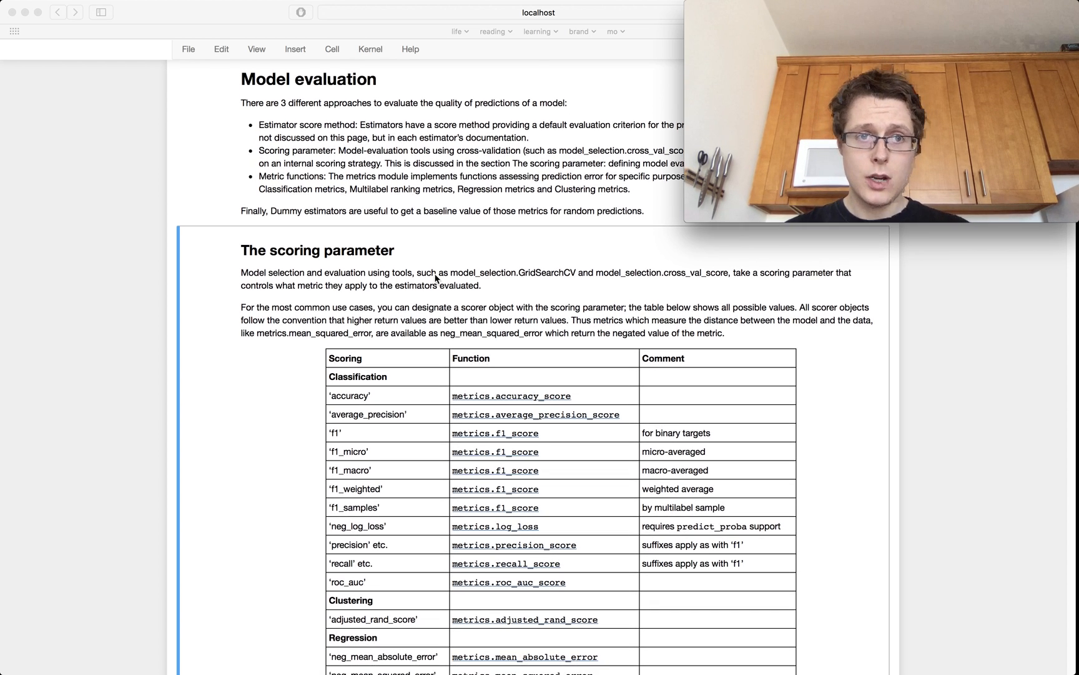
pyautogui.scroll(-3)
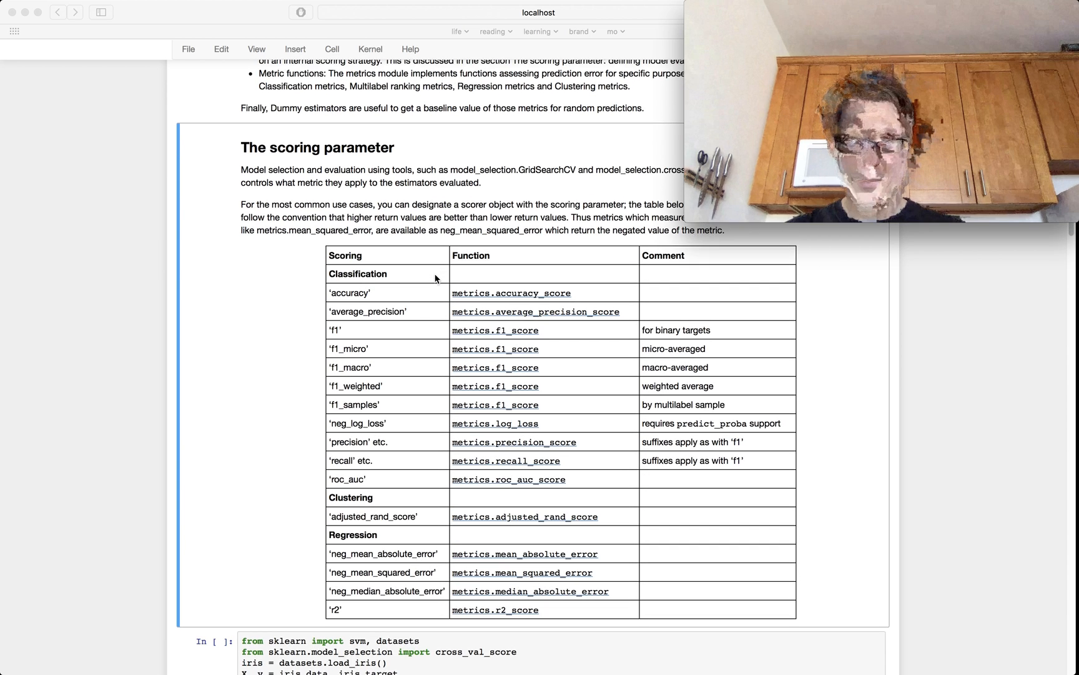
pyautogui.scroll(-3)
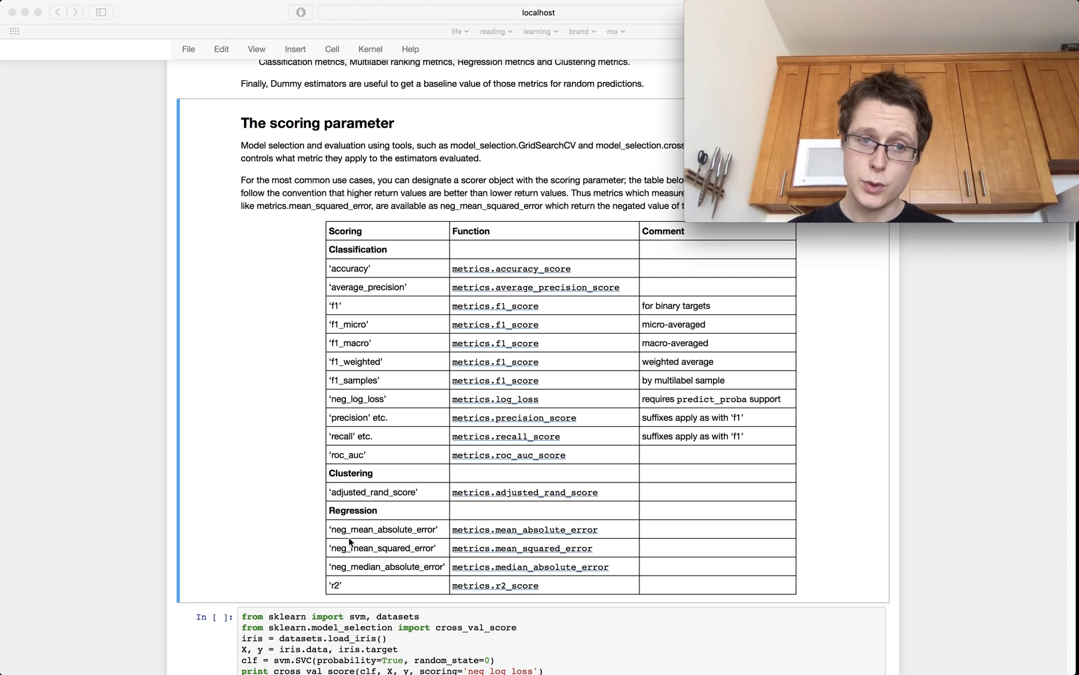
pyautogui.moveTo(376, 539)
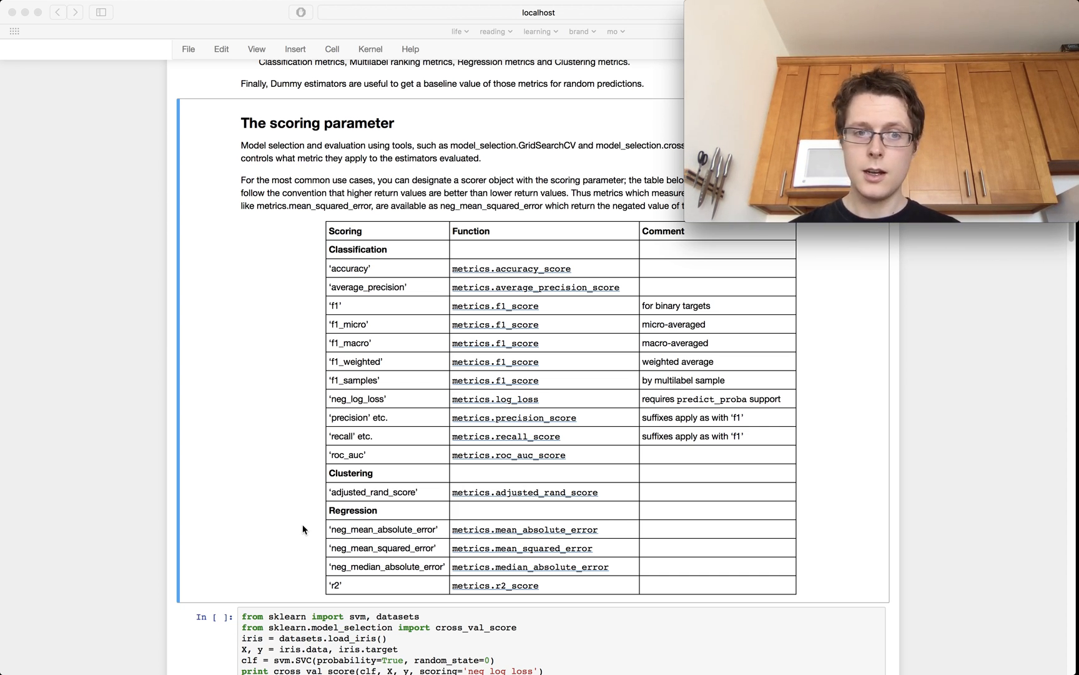
pyautogui.scroll(-3)
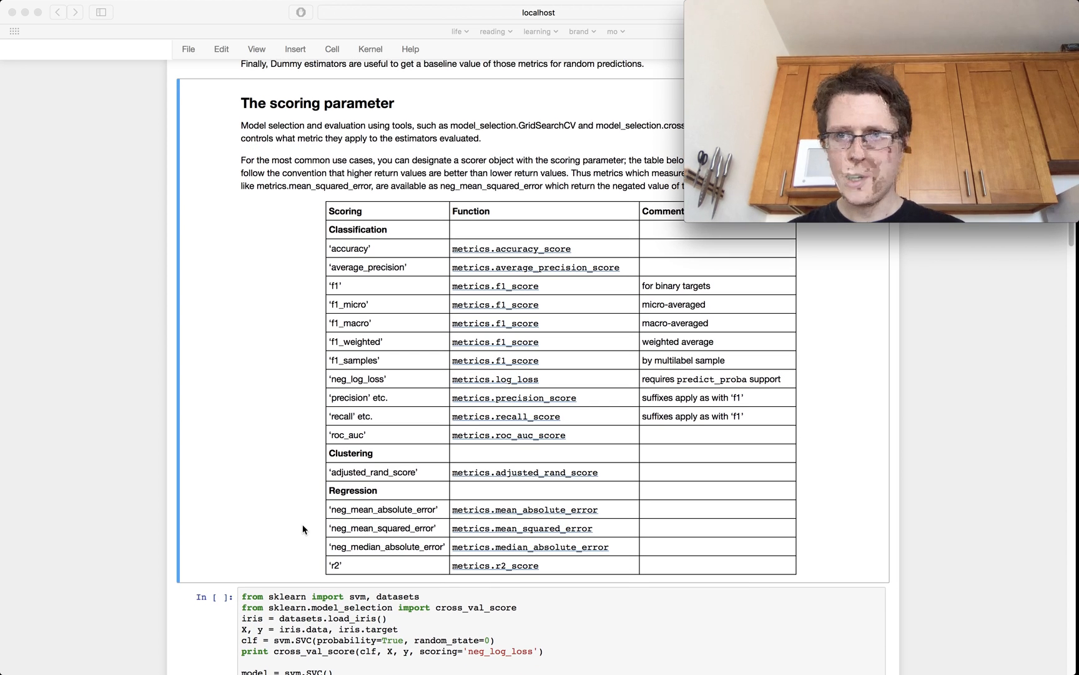
pyautogui.scroll(-3)
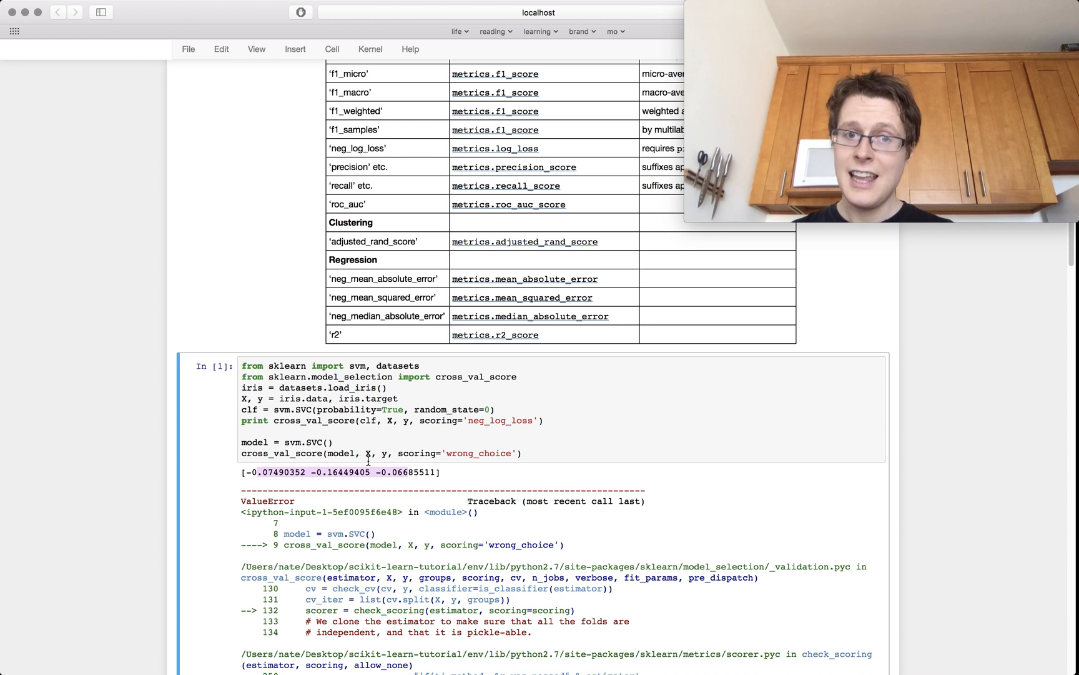
pyautogui.scroll(-3)
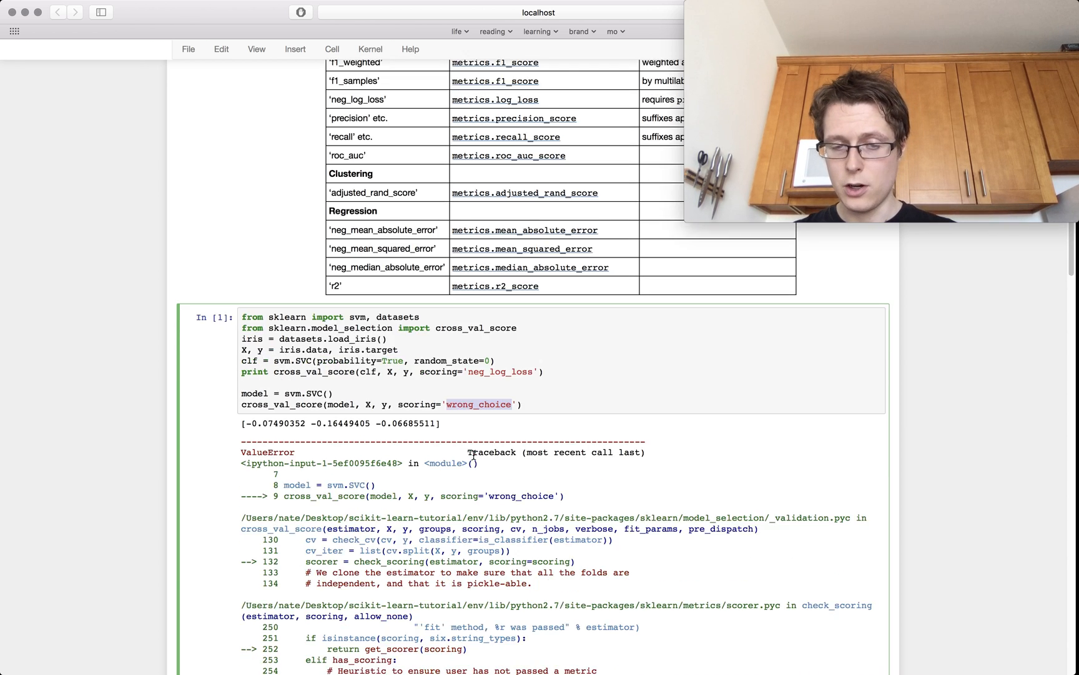
pyautogui.scroll(-3)
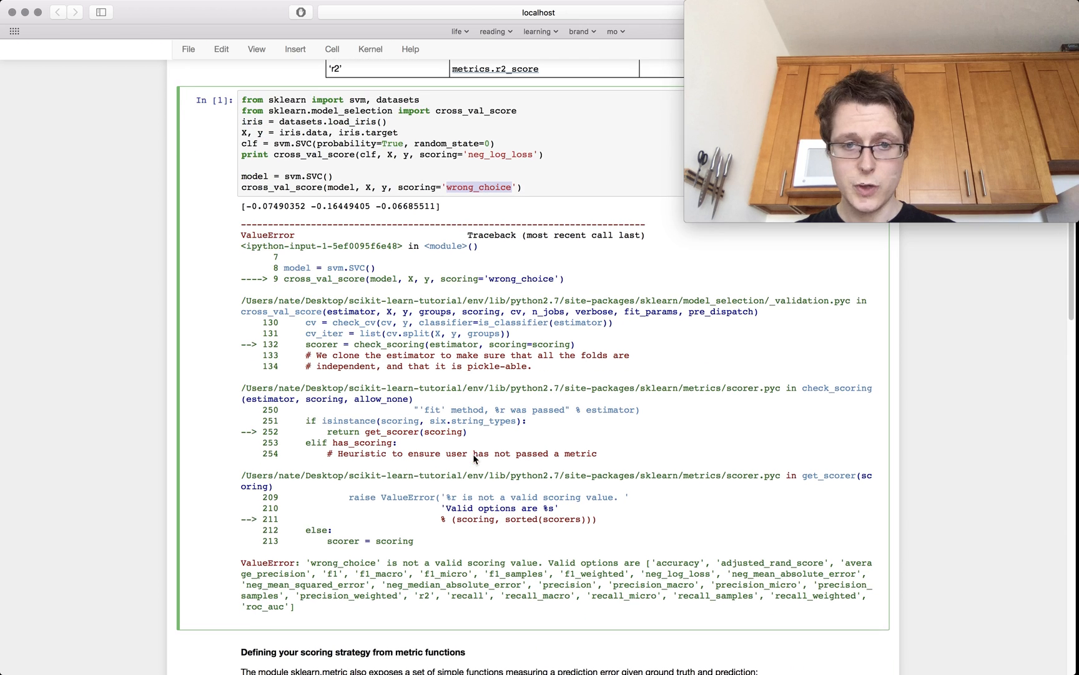
pyautogui.scroll(-3)
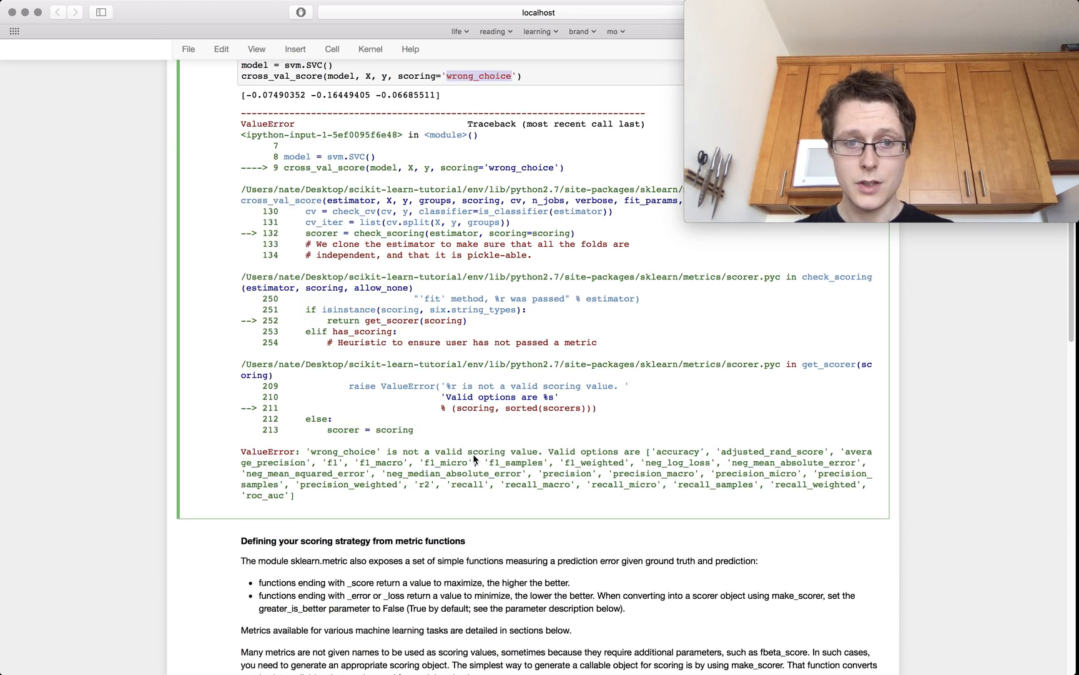
pyautogui.scroll(-3)
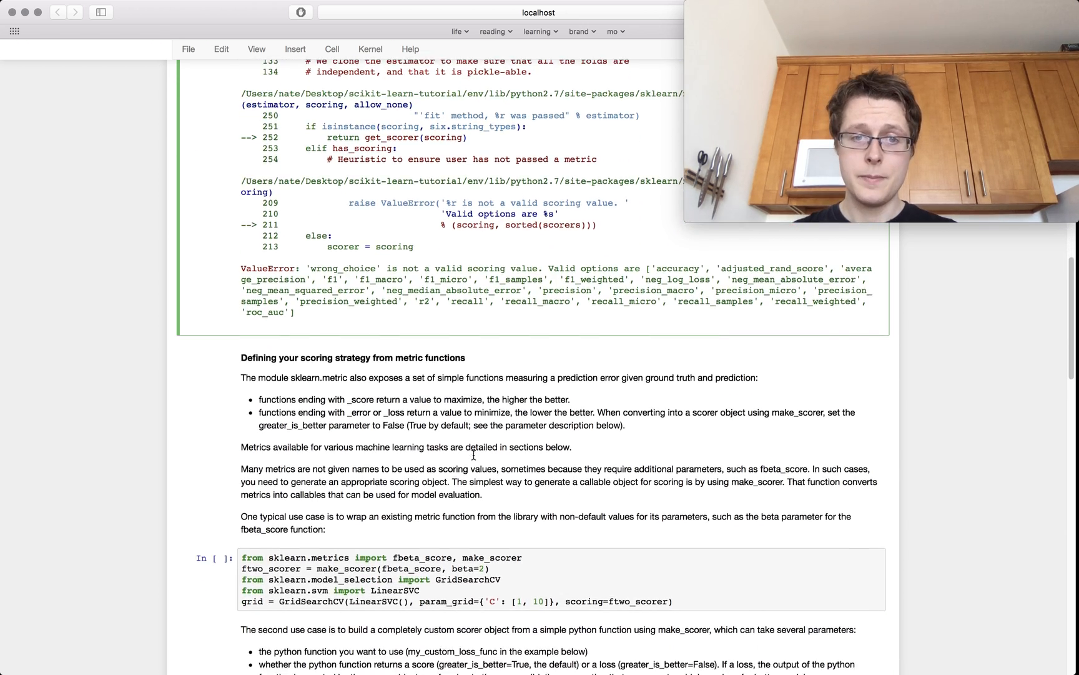
# Run the fbeta make_scorer GridSearchCV cell and the my_custom_loss_func cell, outputting 0.6931
pyautogui.scroll(-3)
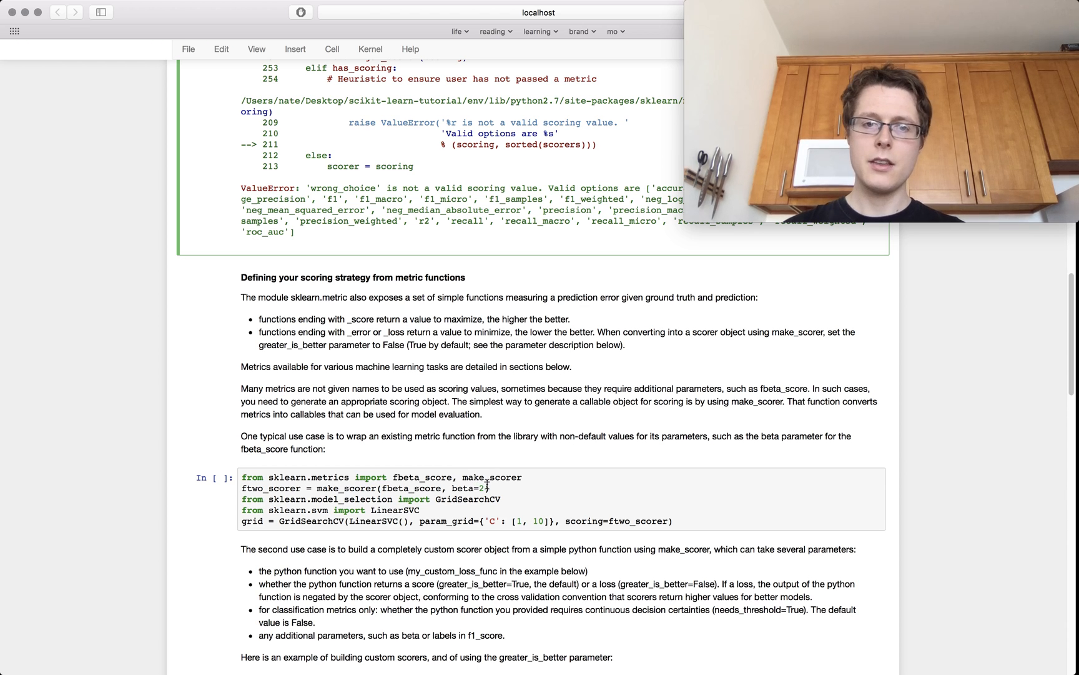
pyautogui.doubleClick(493, 477)
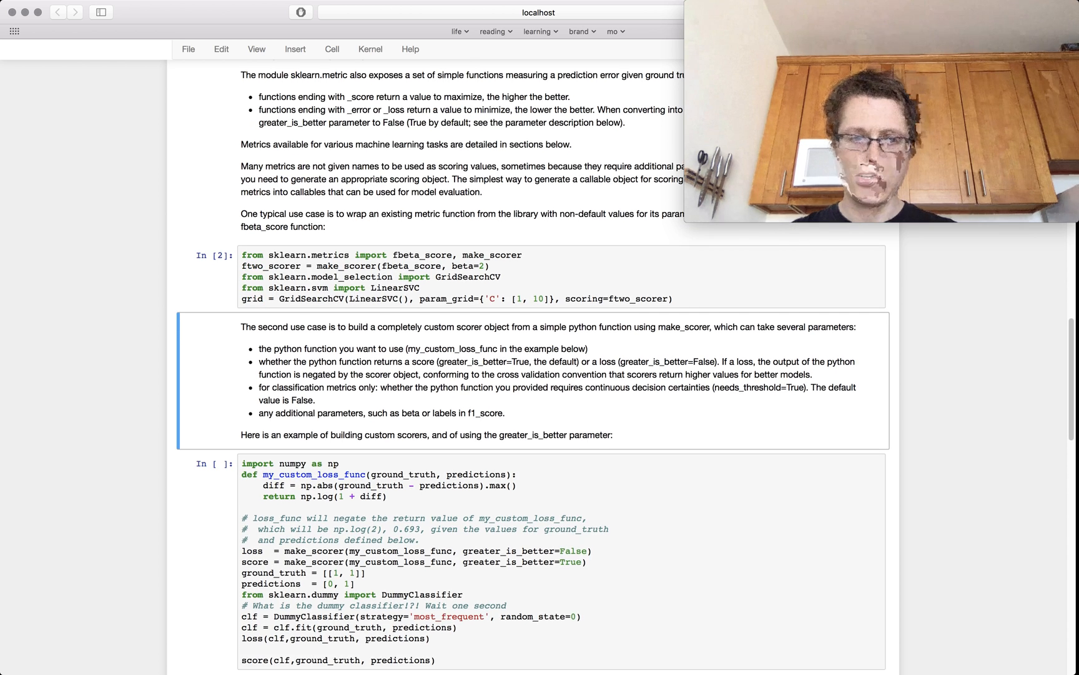
pyautogui.scroll(-3)
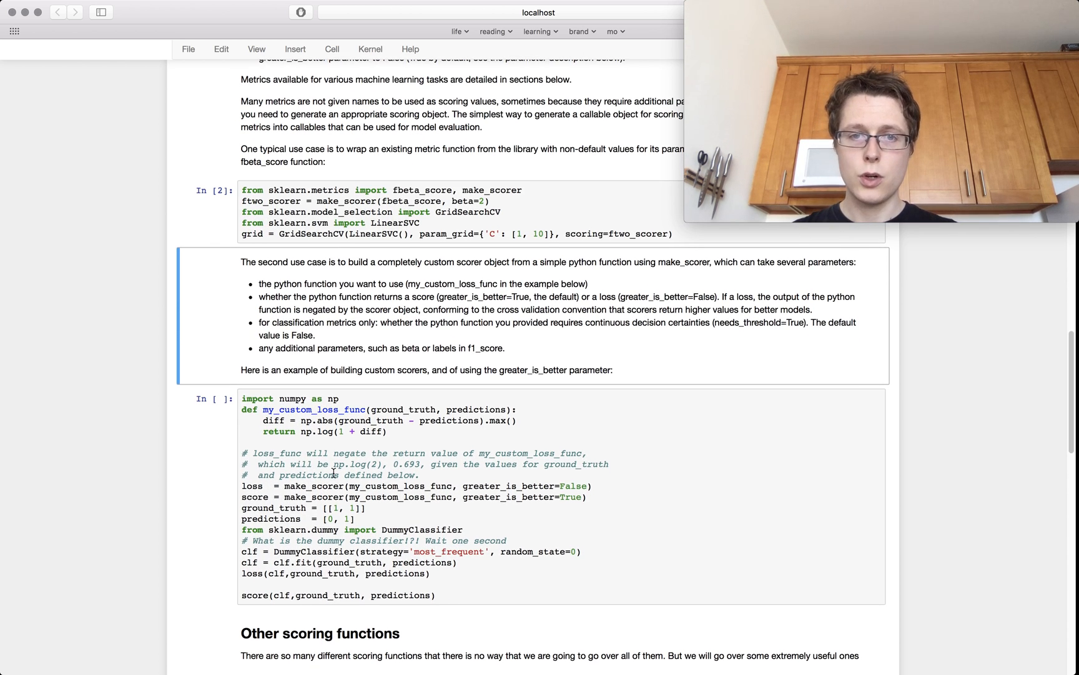
pyautogui.doubleClick(313, 410)
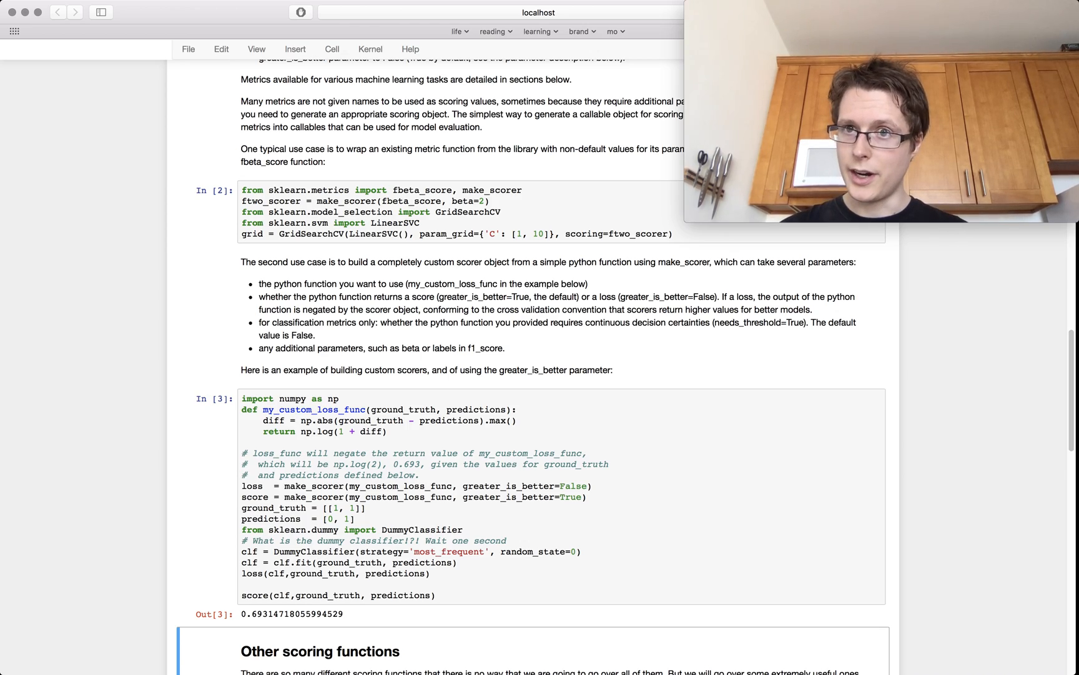
pyautogui.scroll(-3)
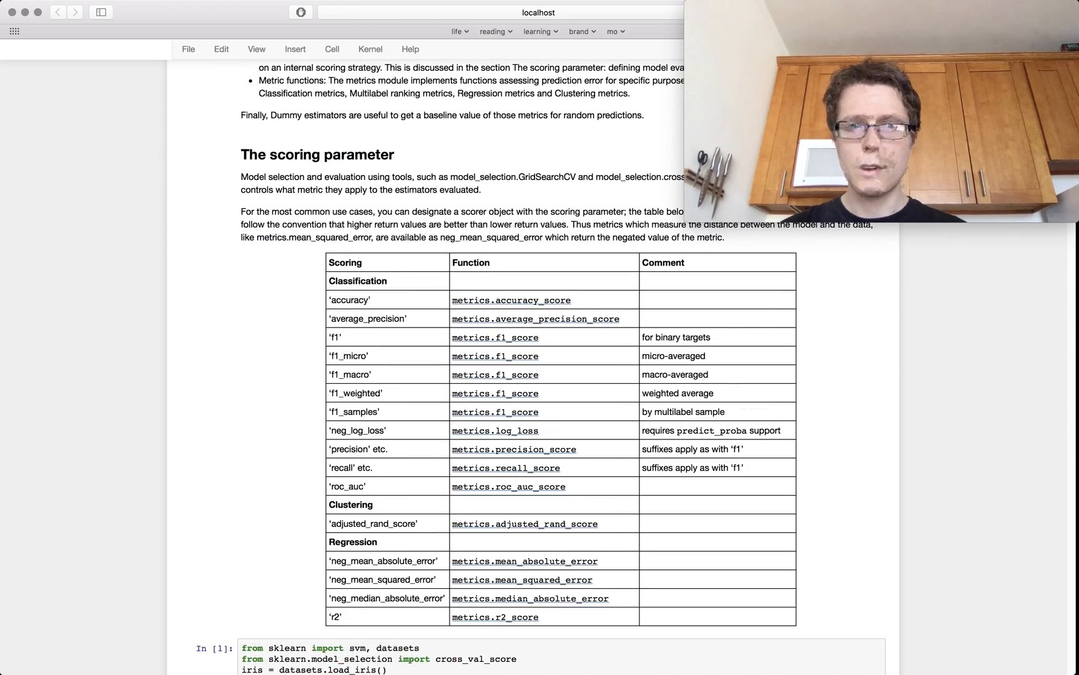
# Run the confusion_matrix cell and the ravel() cell, giving a 3×3 array and (2, 1, 2, 3)
pyautogui.scroll(-3)
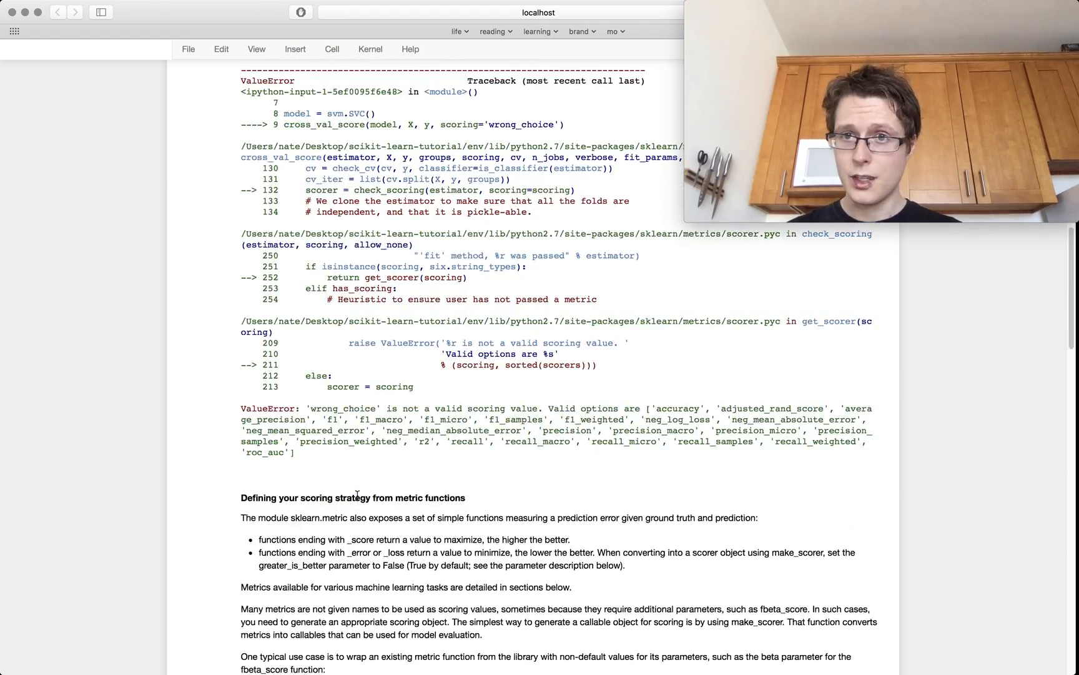
pyautogui.scroll(-3)
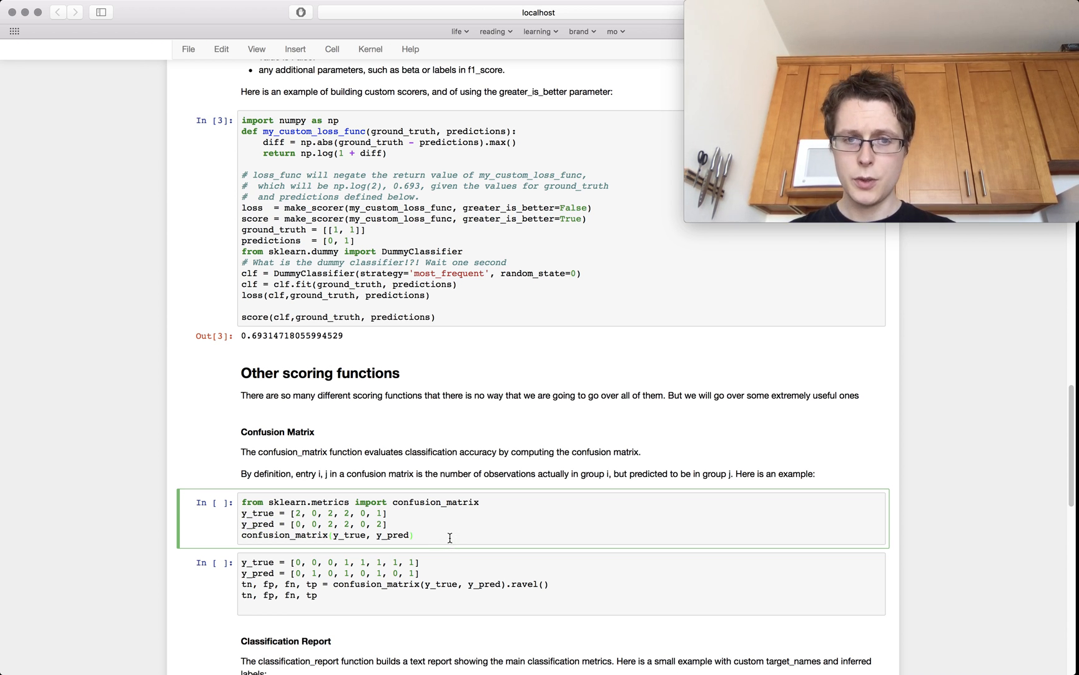
pyautogui.press('shift+enter')
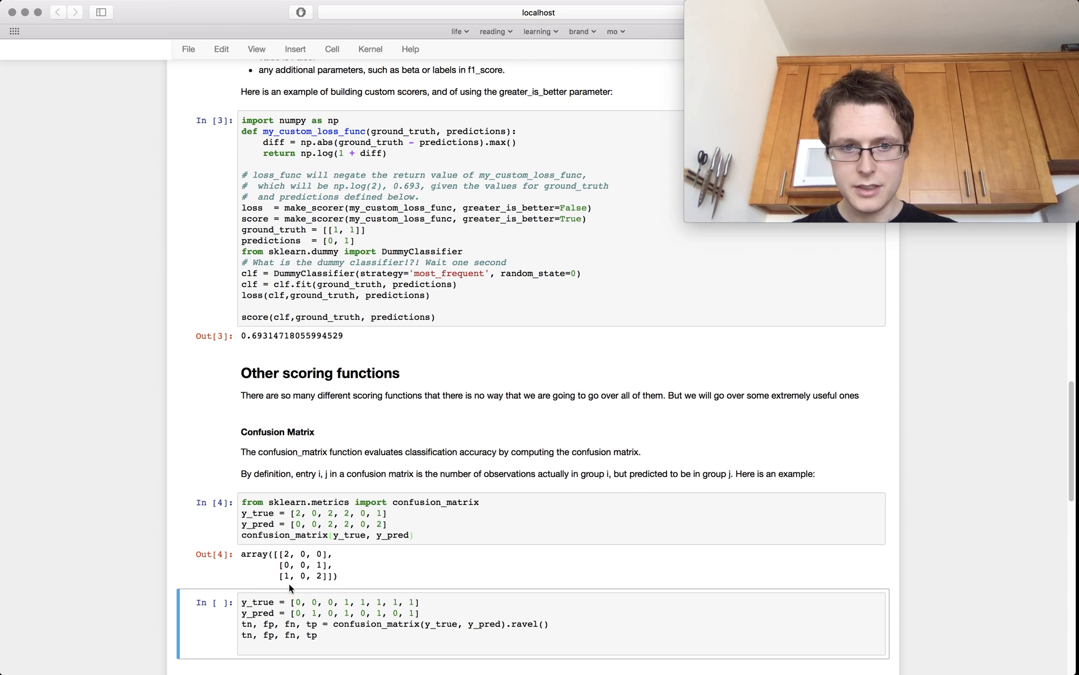
pyautogui.moveTo(309, 589)
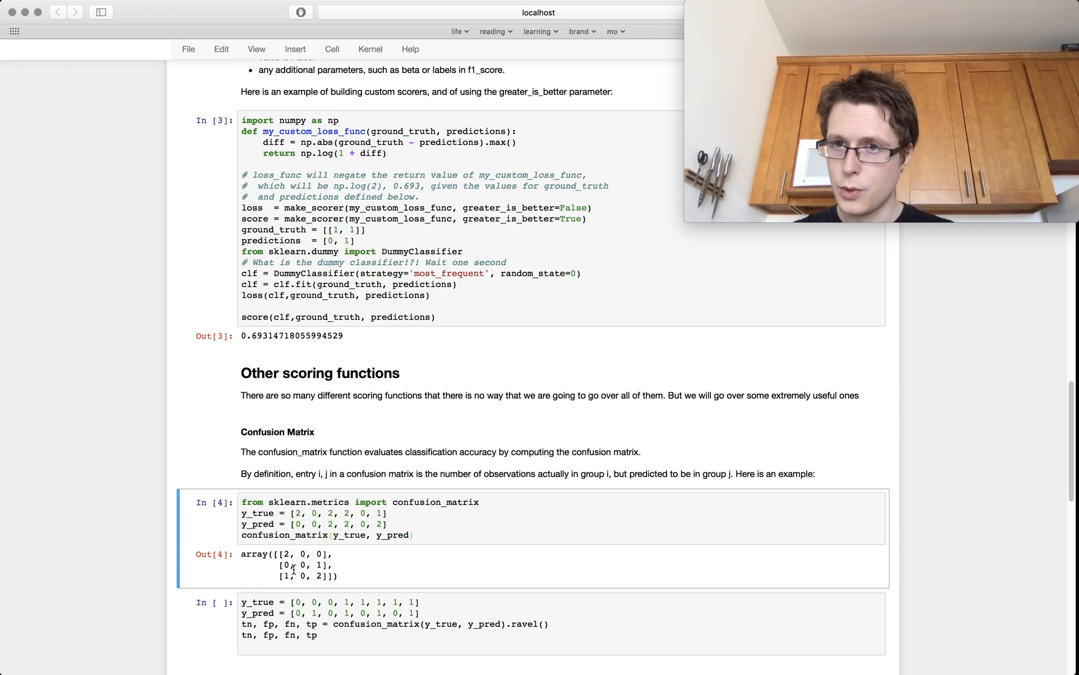
pyautogui.scroll(-3)
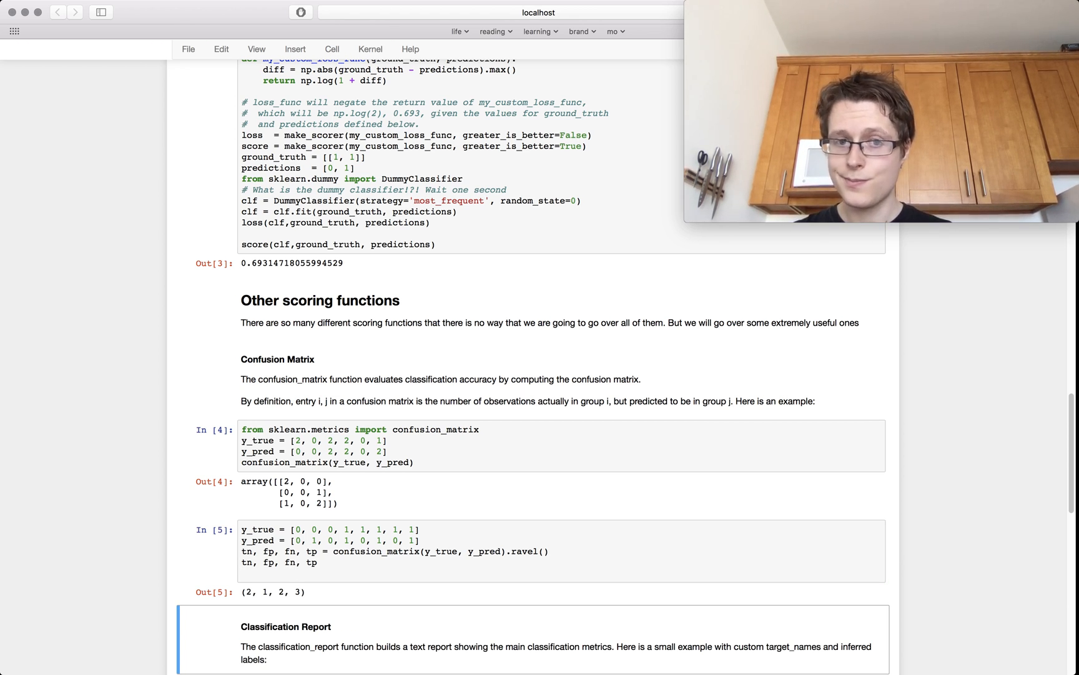
# Run the classification_report cell and highlight 'class 1' in the printed report
pyautogui.scroll(-3)
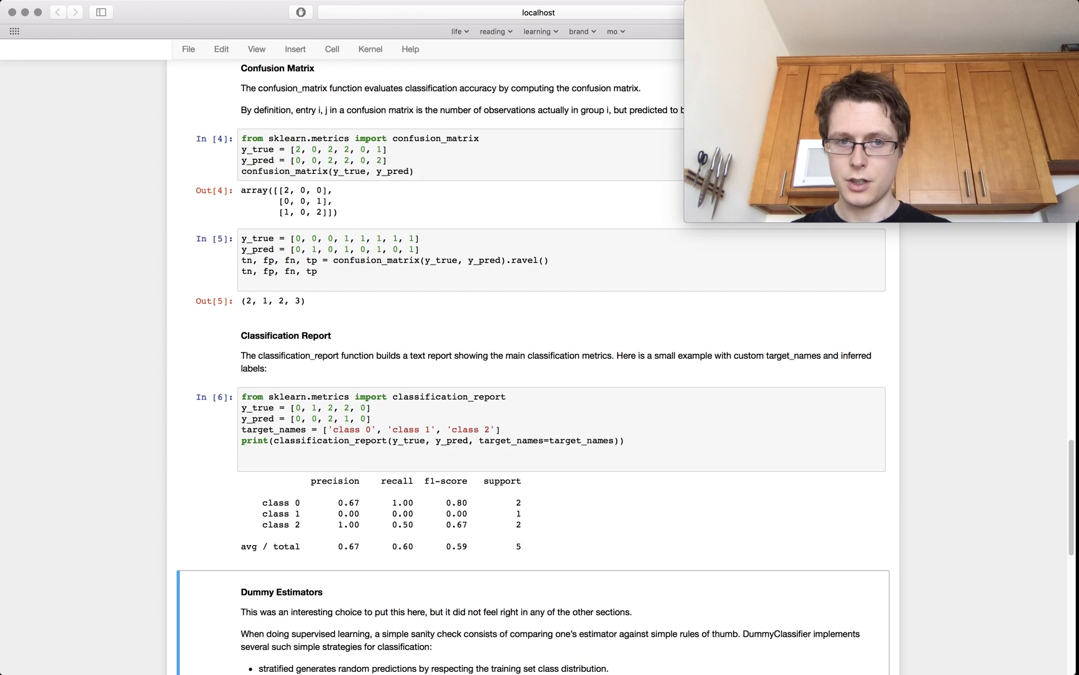
pyautogui.doubleClick(281, 502)
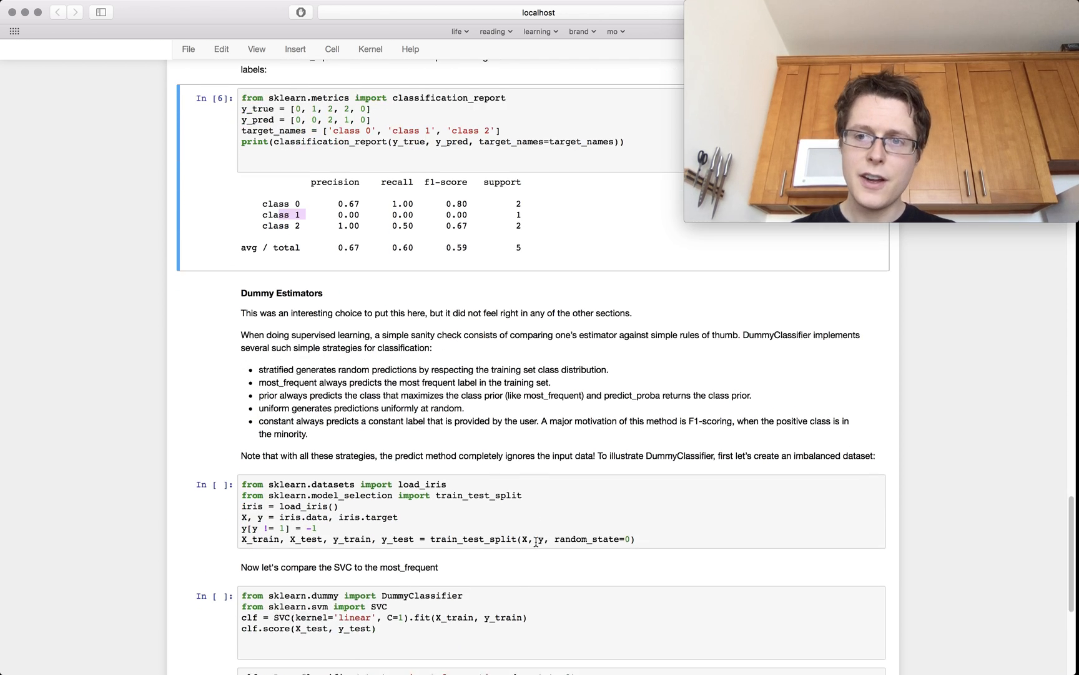
# Run the iris split, linear SVC (0.6316), most_frequent dummy (0.5789) and rbf SVC (0.9737) cells
pyautogui.scroll(-3)
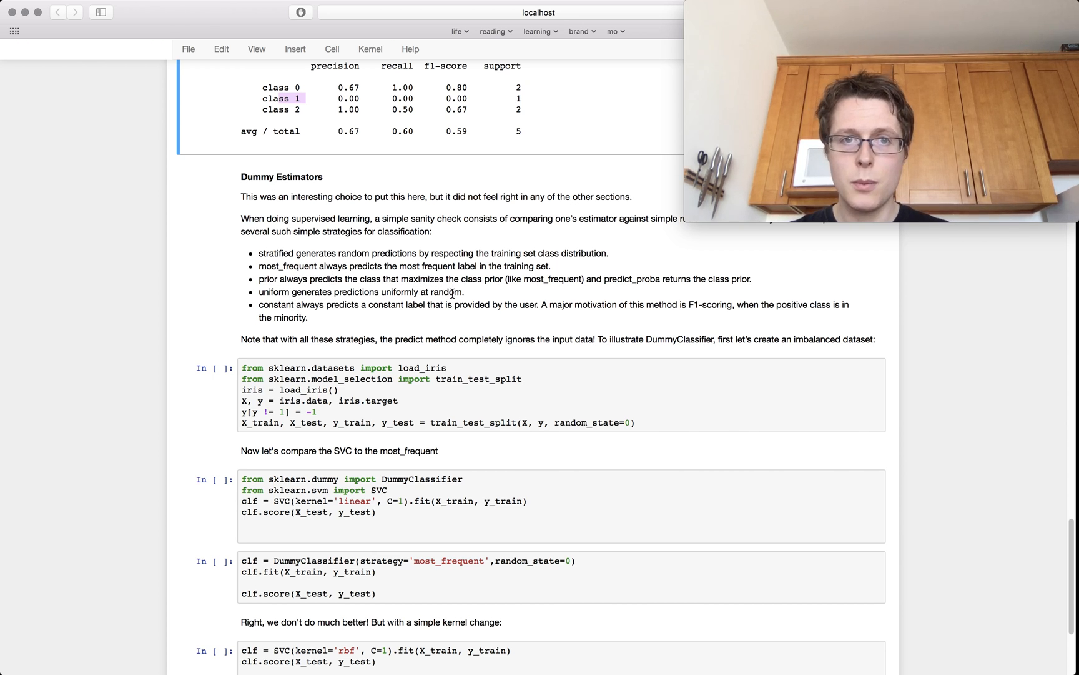
pyautogui.moveTo(475, 303)
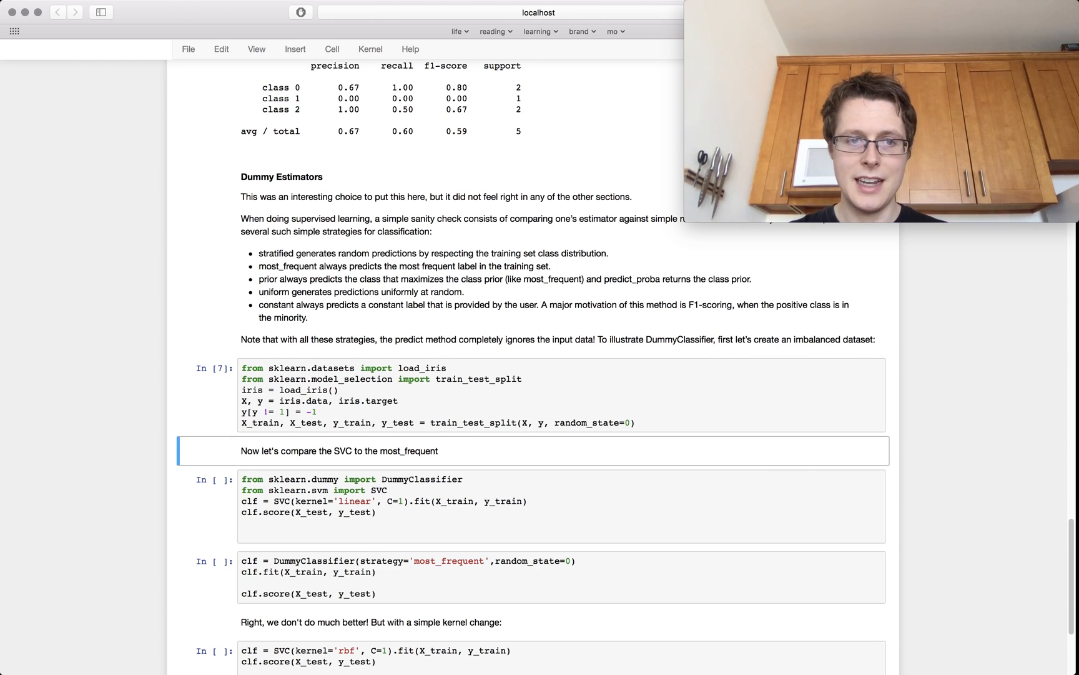
pyautogui.scroll(-3)
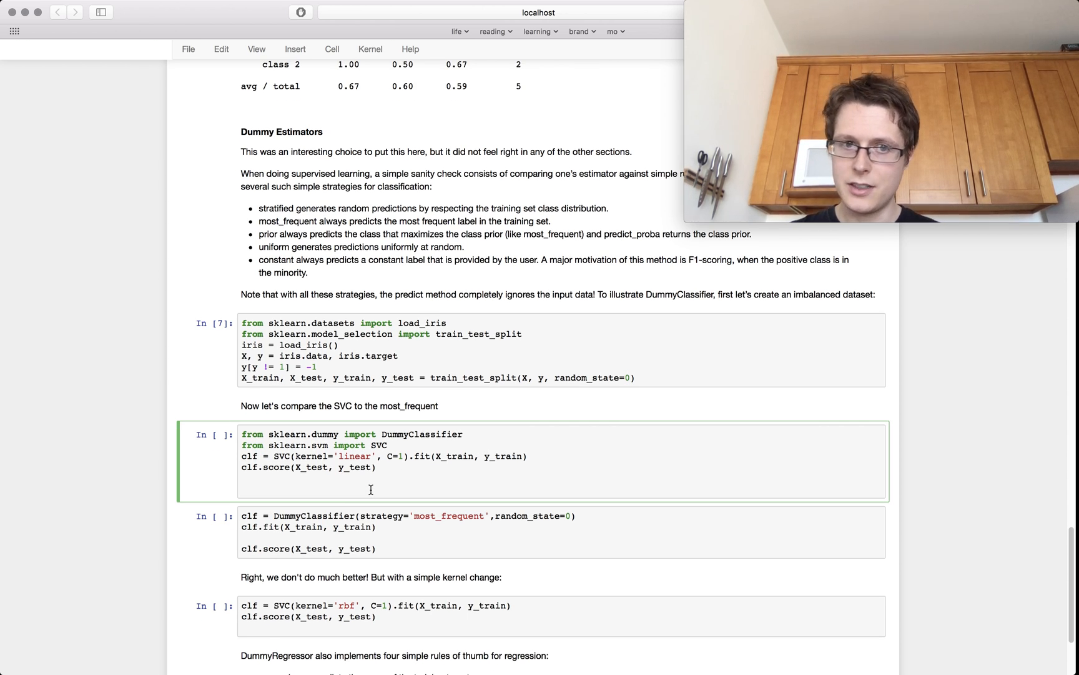
pyautogui.press('shift+enter')
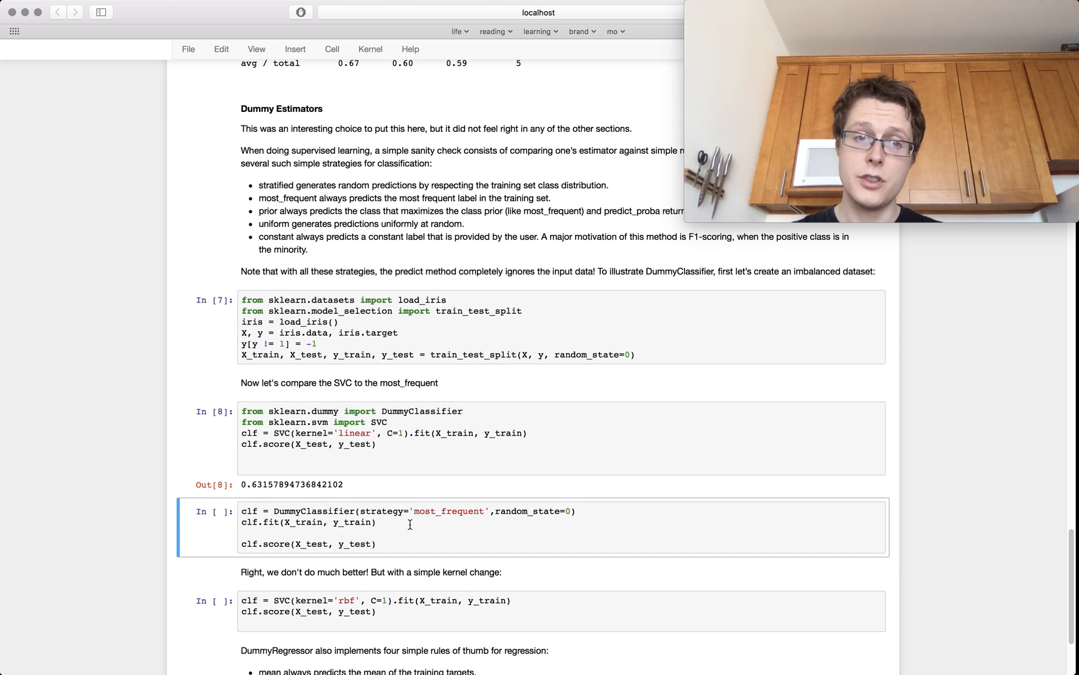
pyautogui.press('shift+enter')
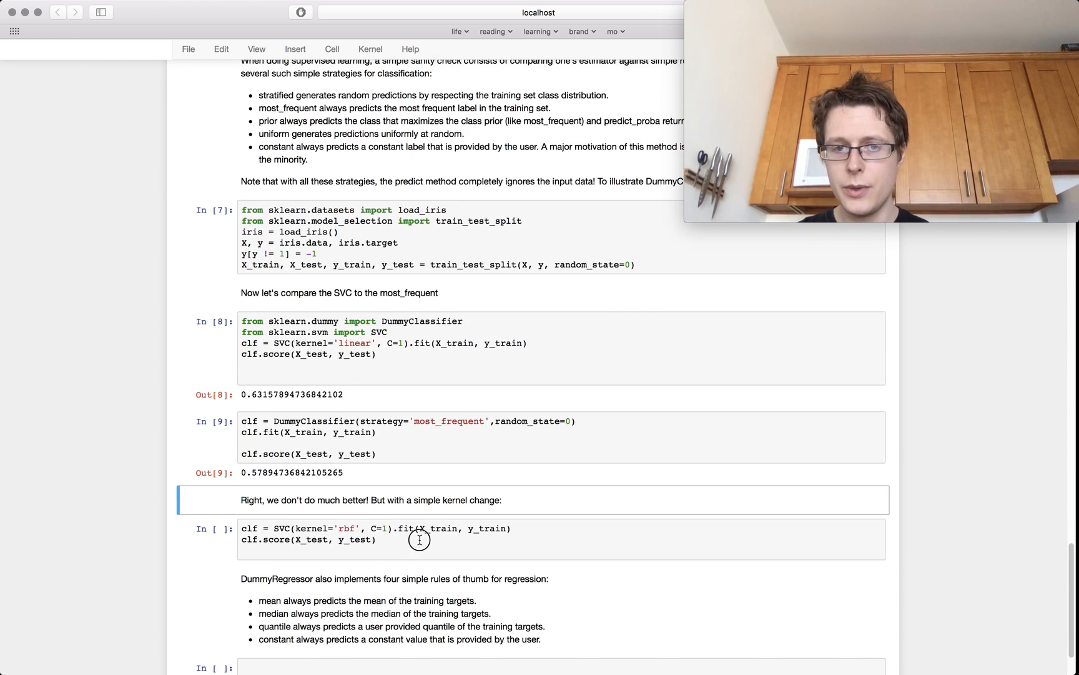
pyautogui.press('shift+enter')
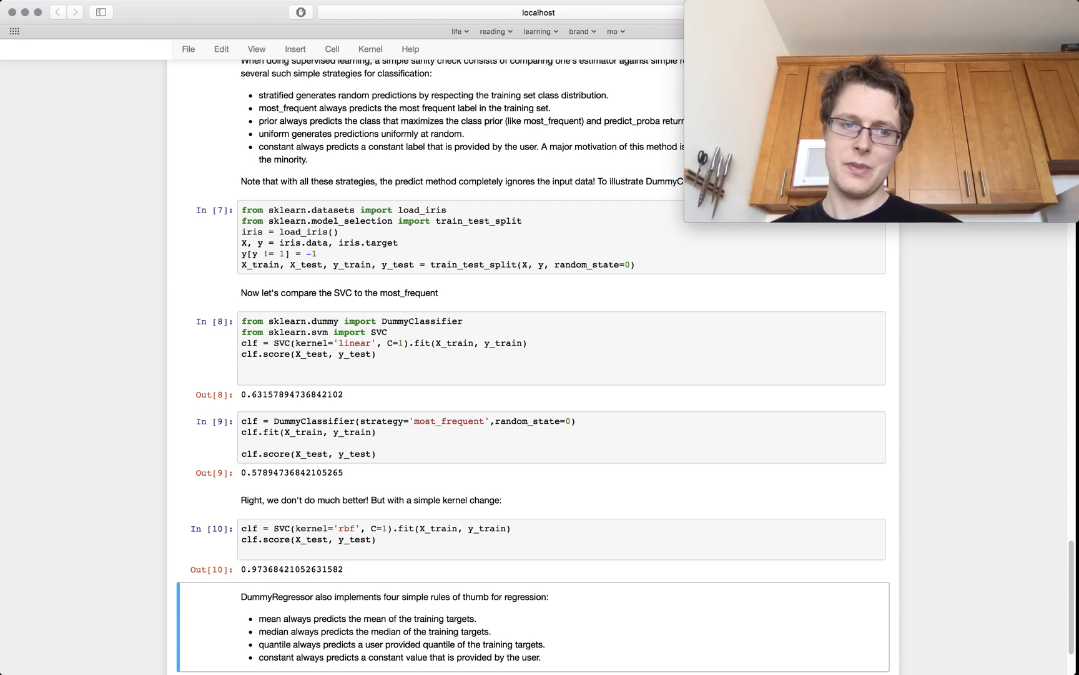
pyautogui.scroll(-3)
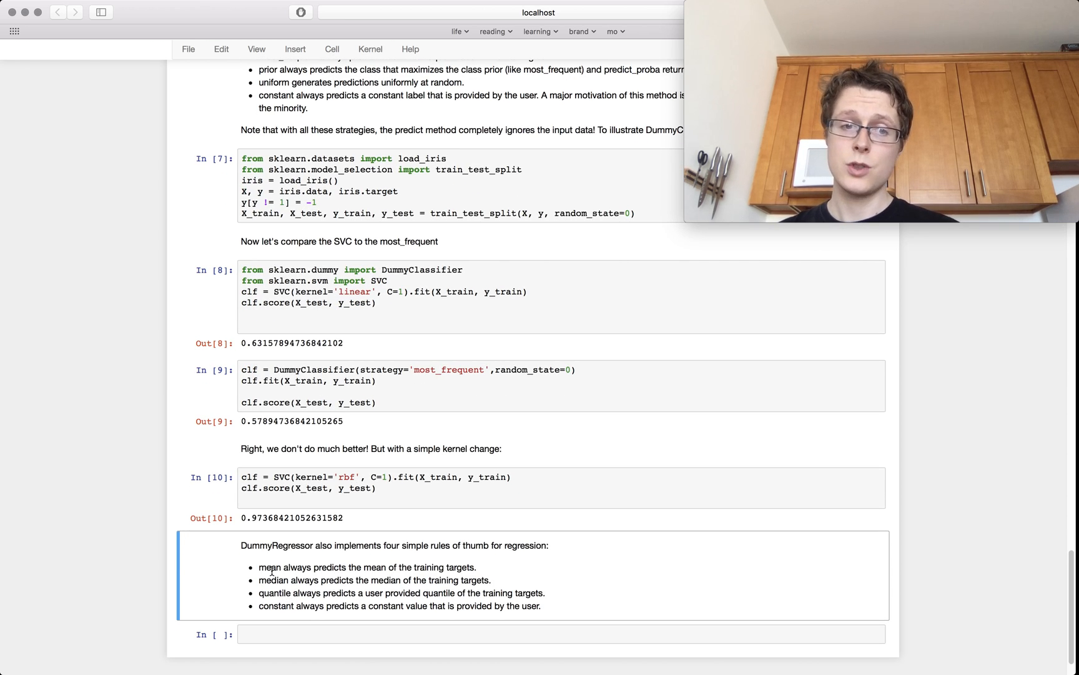